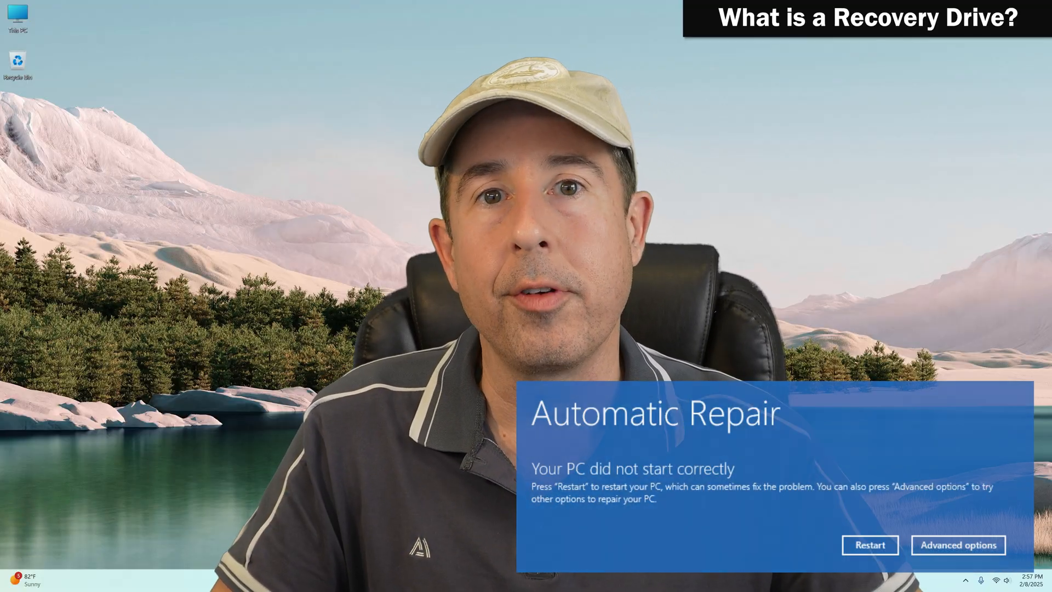
Launch Recovery Drive from a Start search for 'rec' and approve its UAC prompt.
click(958, 545)
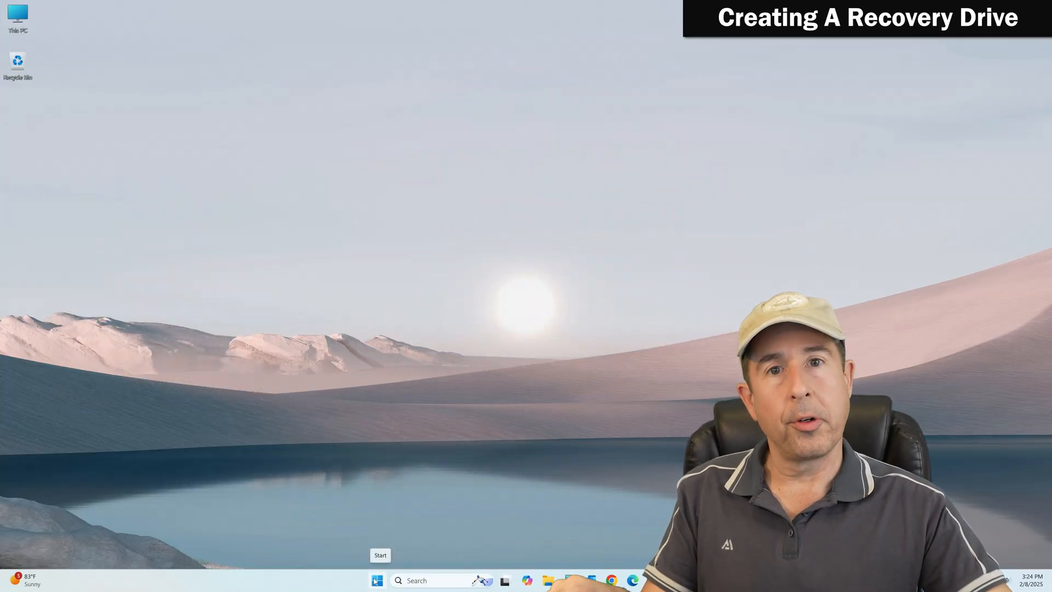
click(377, 580)
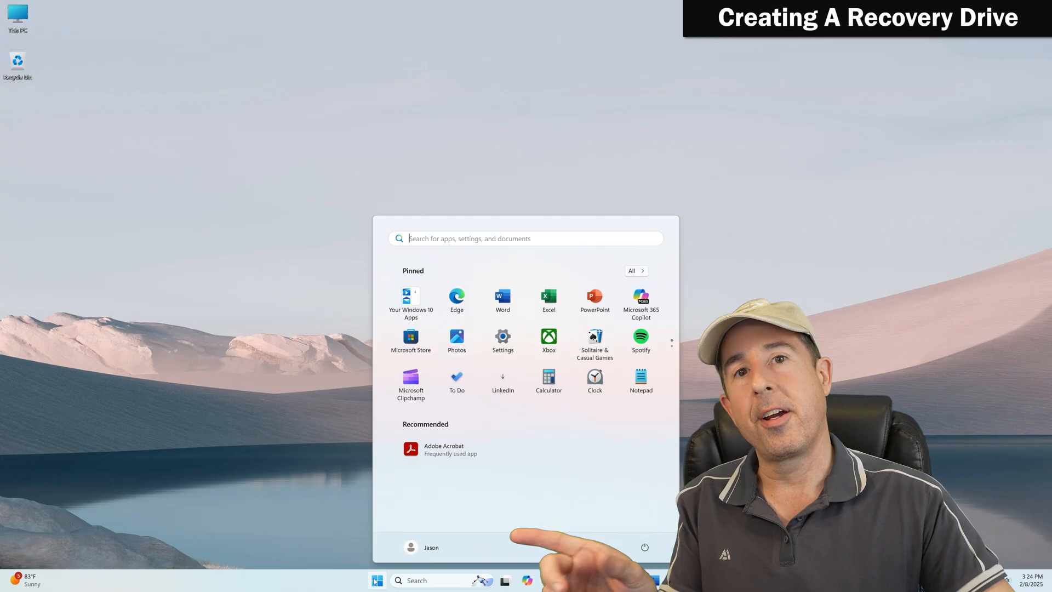
text(rec)
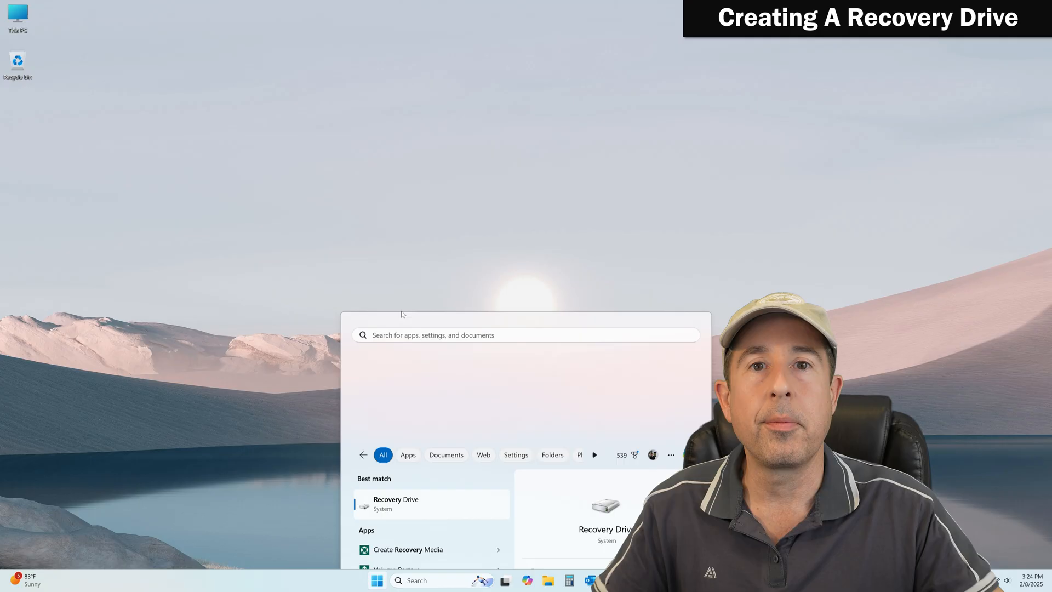
click(396, 504)
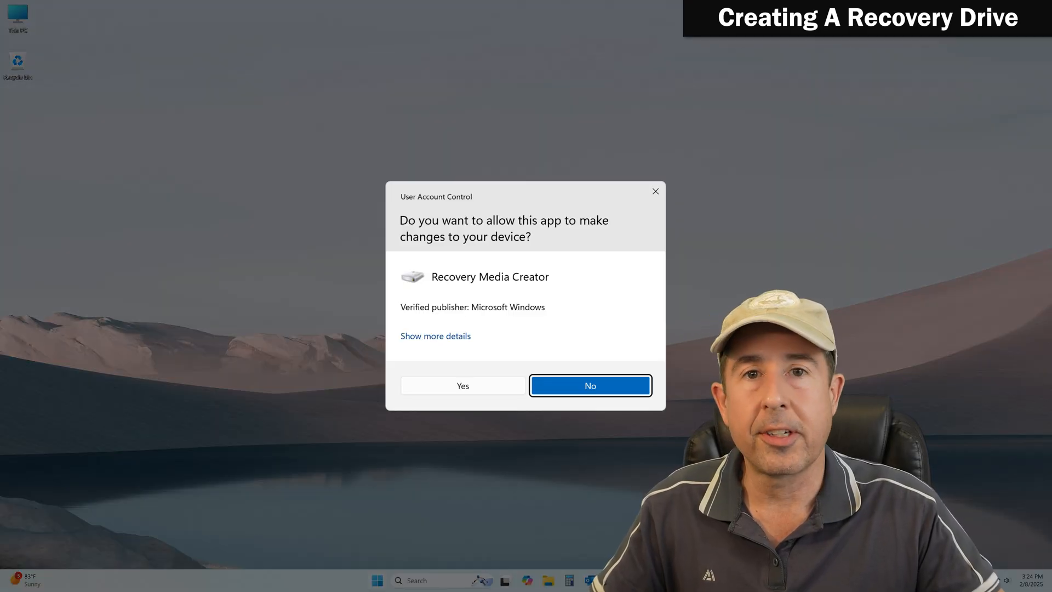
click(463, 385)
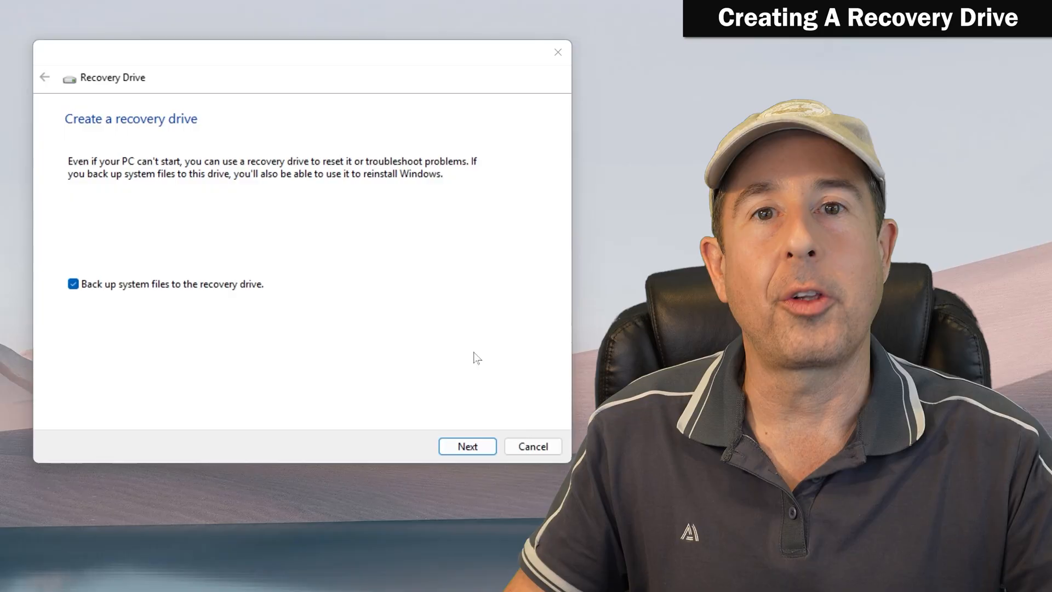
Keep 'Back up system files' on and choose the E: LEXAR drive as target.
click(467, 446)
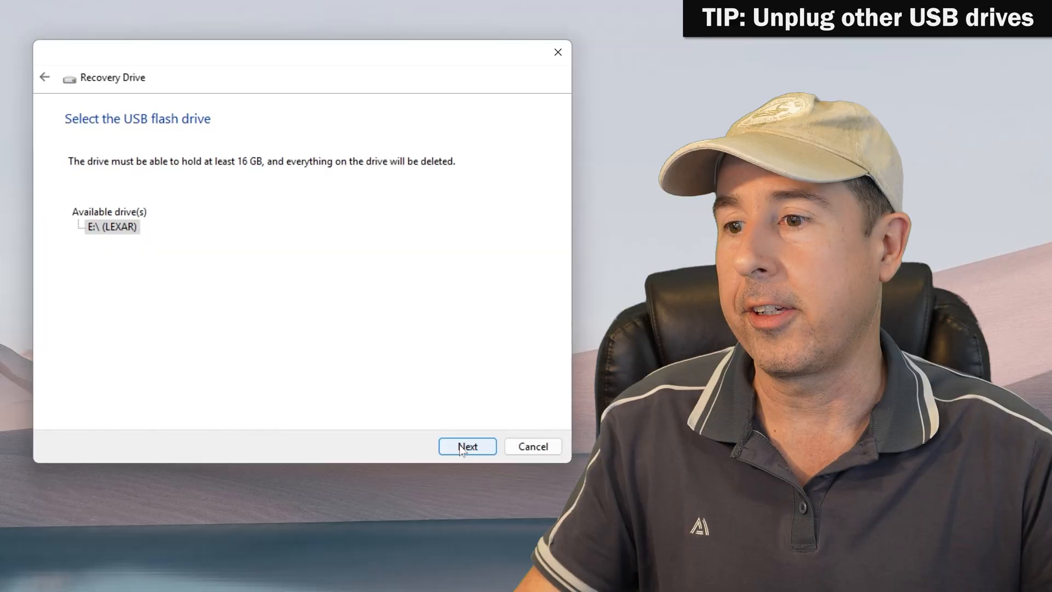
click(467, 447)
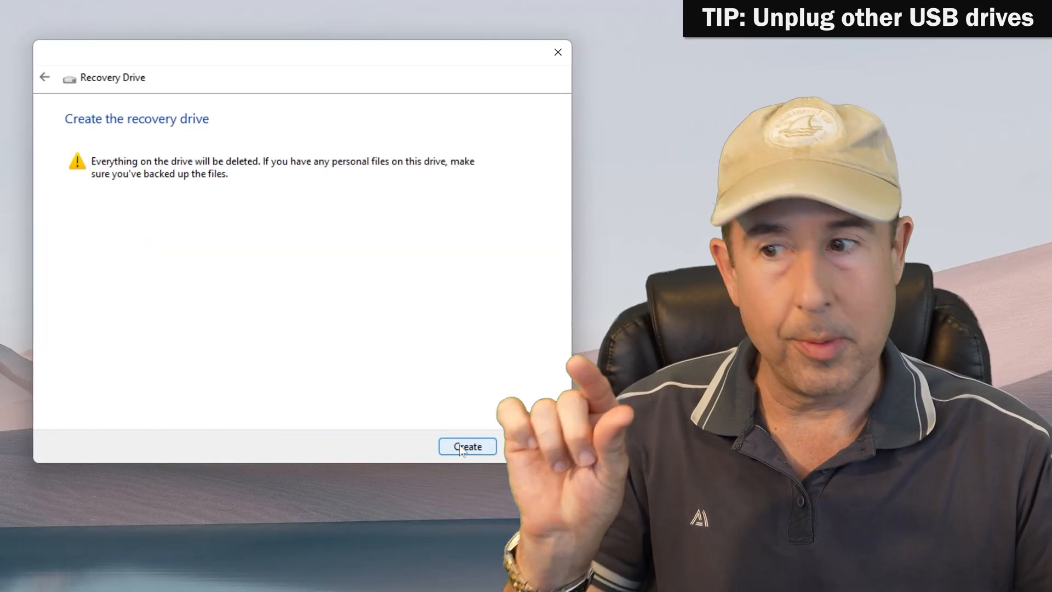
Create the recovery drive on the USB stick until it reports ready.
click(467, 447)
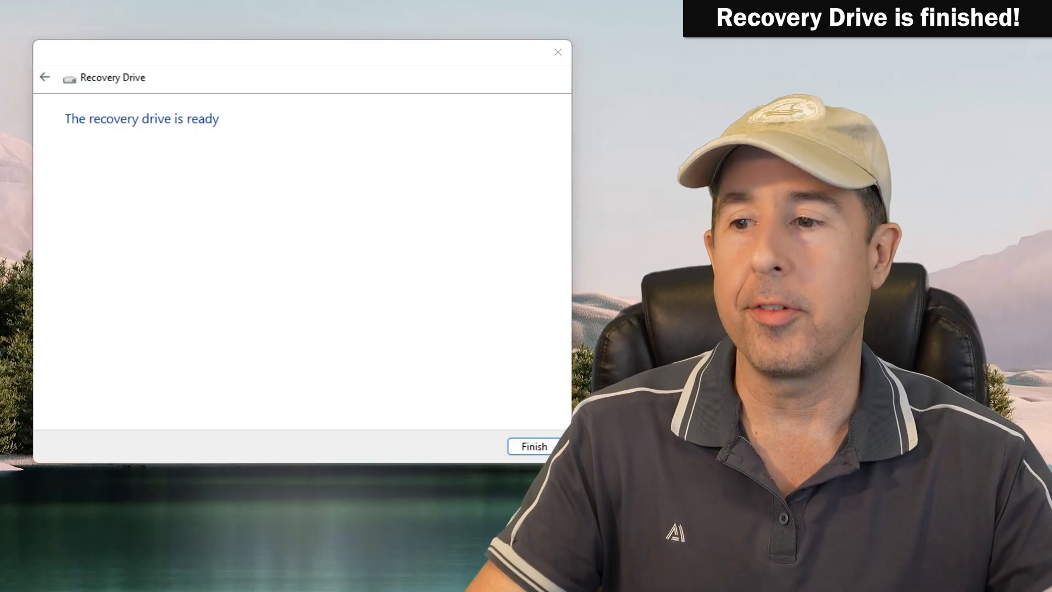
Finish the wizard and safely eject the RECOVERY (E:) USB flash drive from the tray.
click(533, 446)
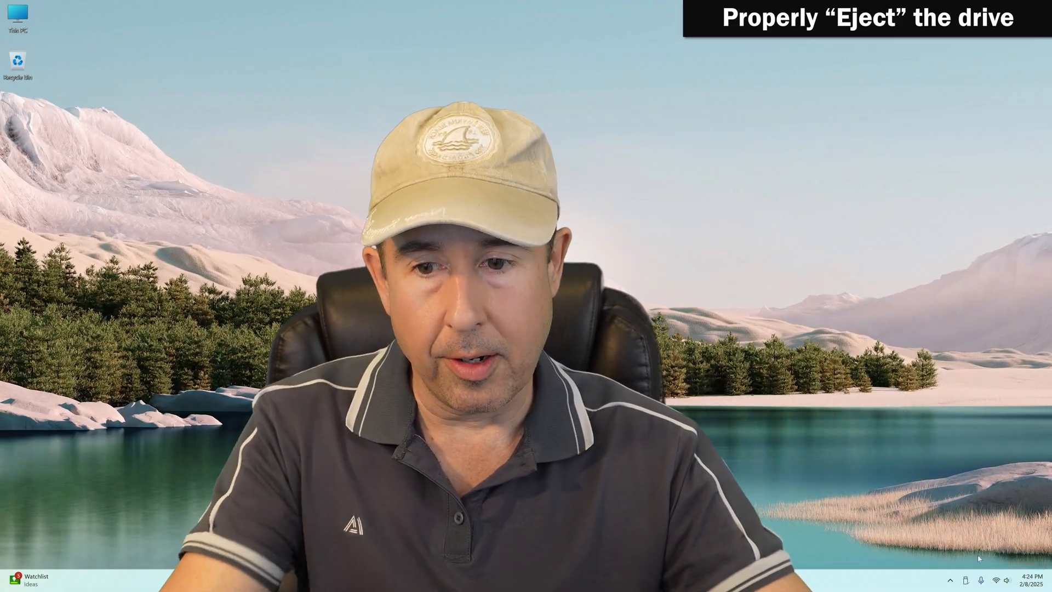
mouse_move(967, 579)
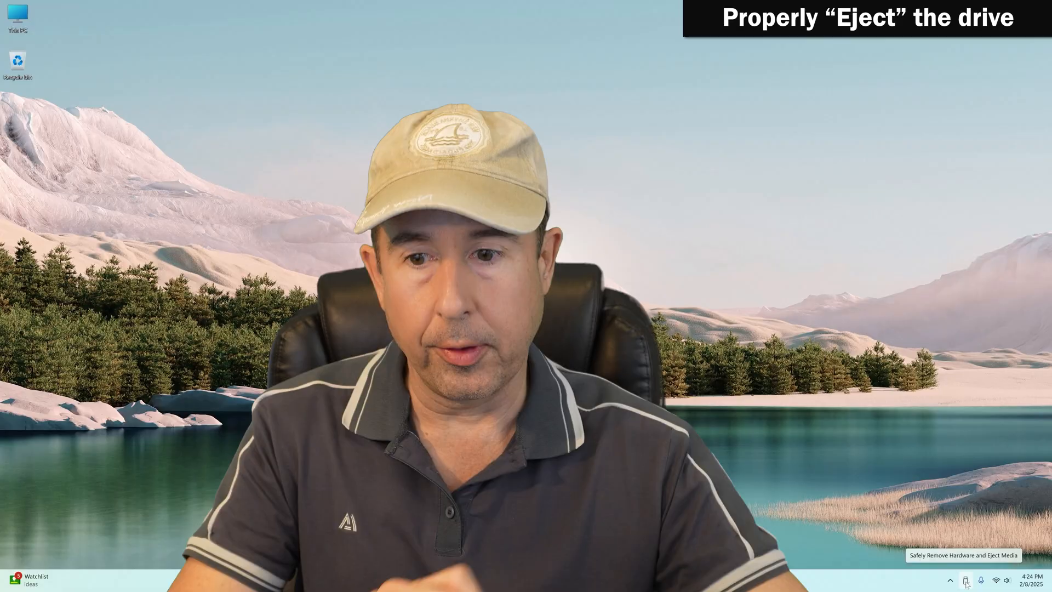
click(969, 591)
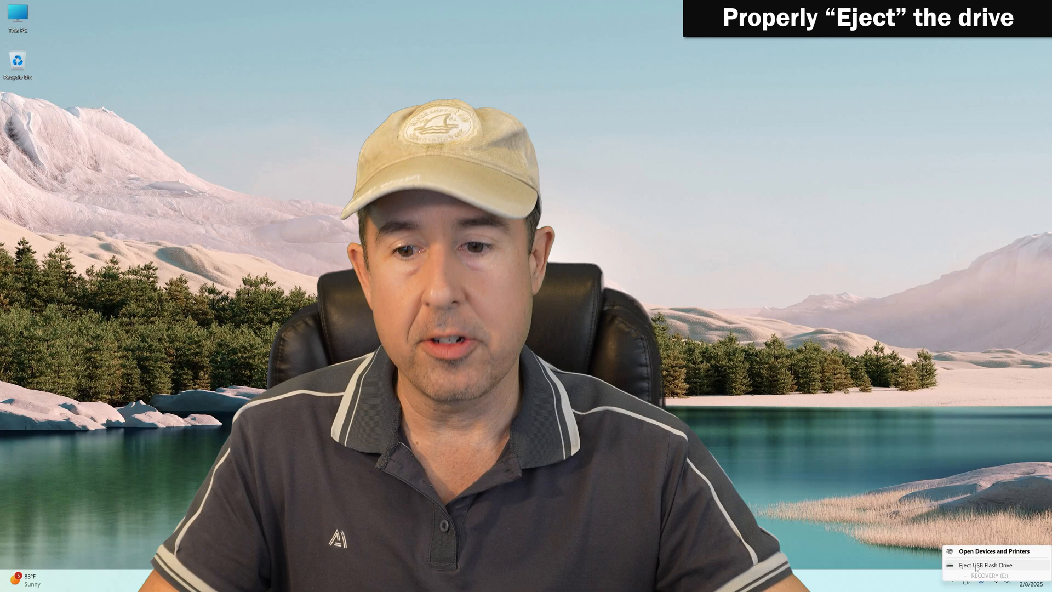
click(985, 563)
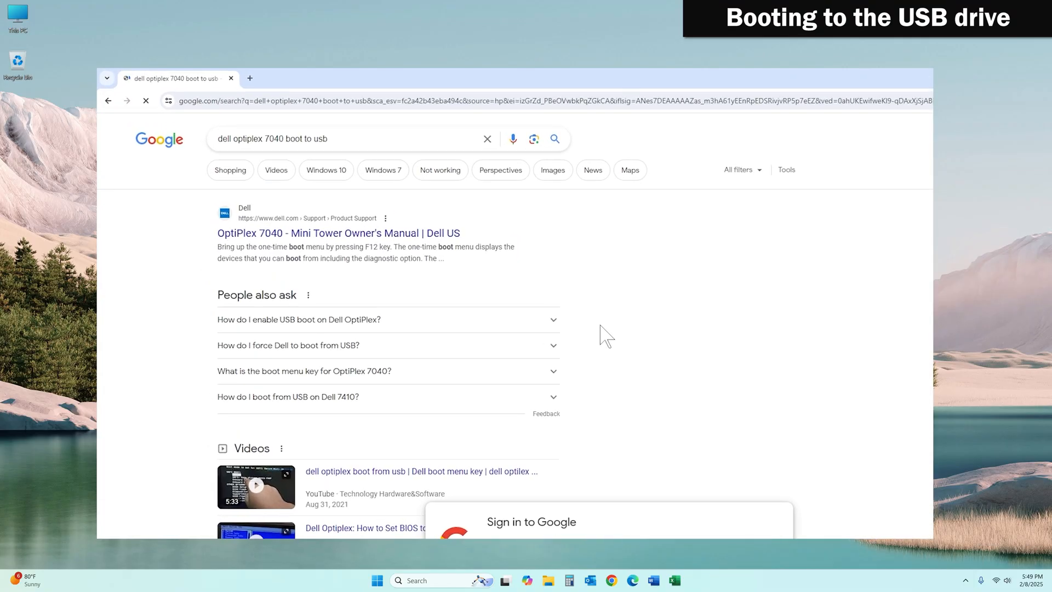
Highlight the Dell forum advice 'Dell logo tap F12 in the' among the search results.
scroll(down, 3)
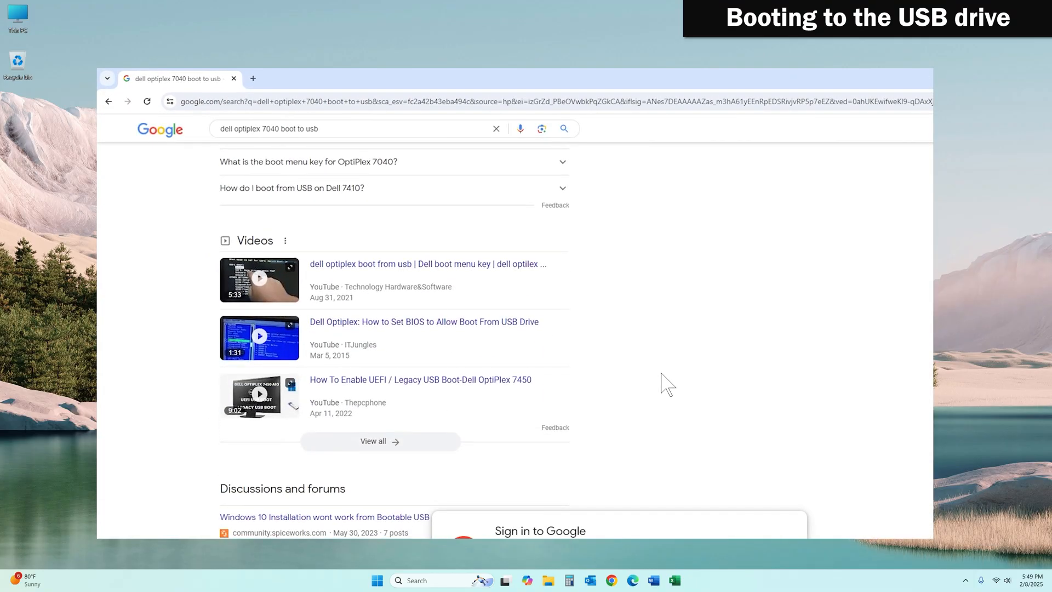
scroll(down, 3)
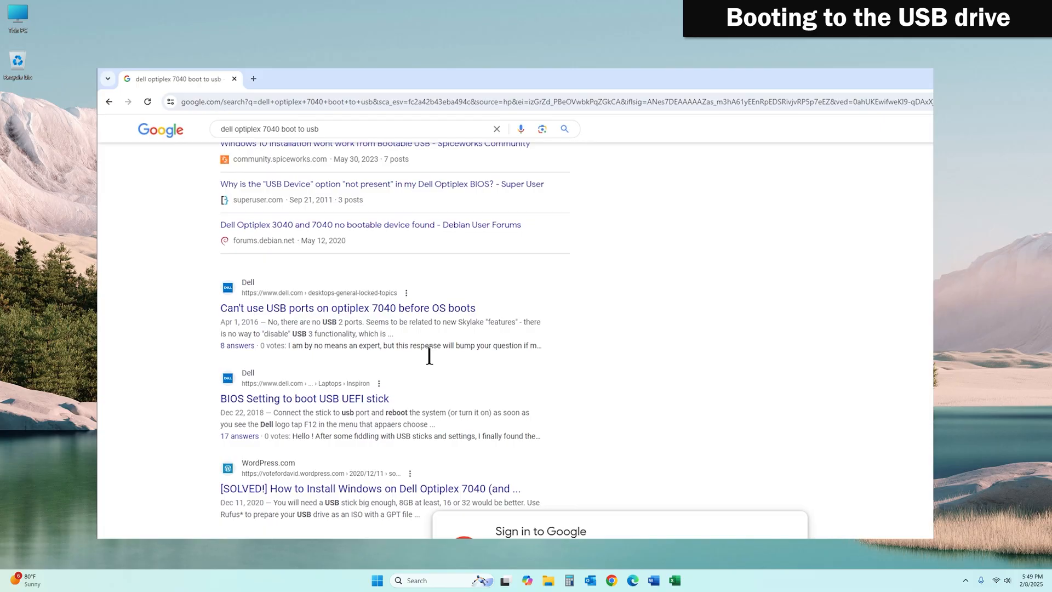
drag(261, 424, 338, 424)
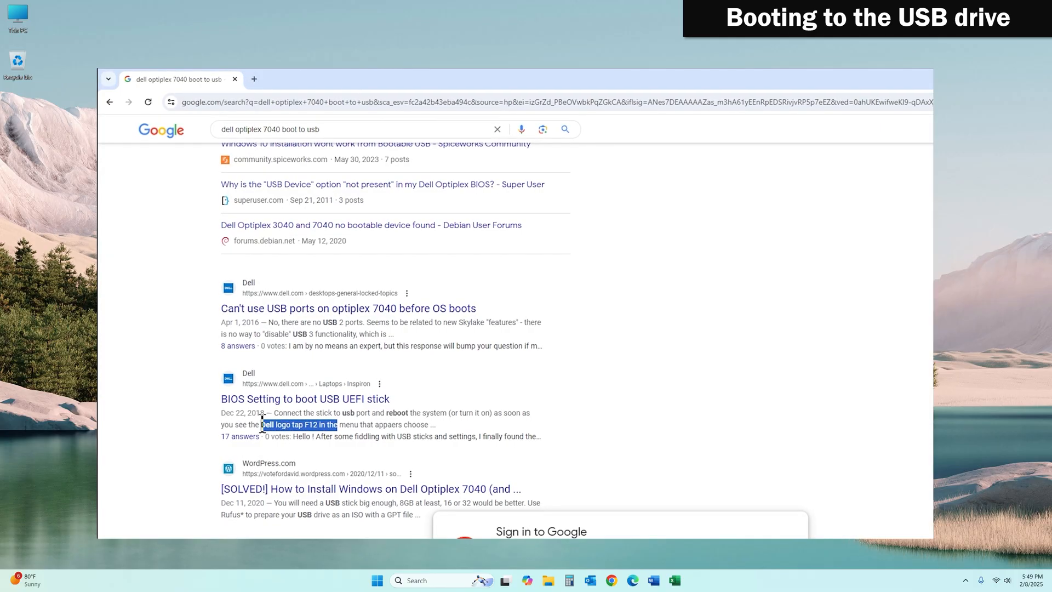
mouse_move(379, 399)
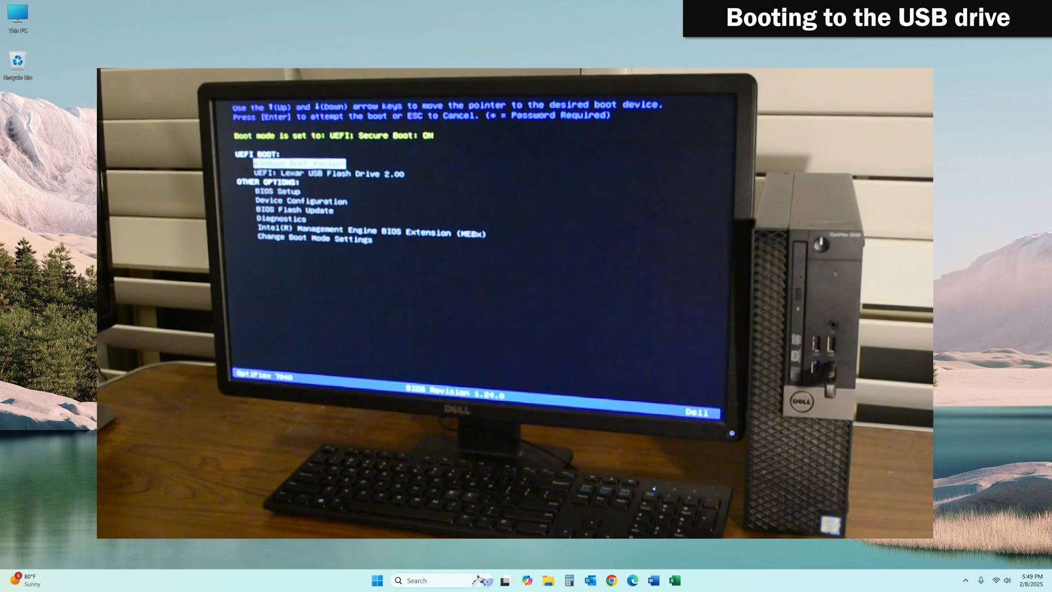
Select UEFI: Lexar USB Flash Drive 2.00 in the F12 one-time boot menu.
key(Down)
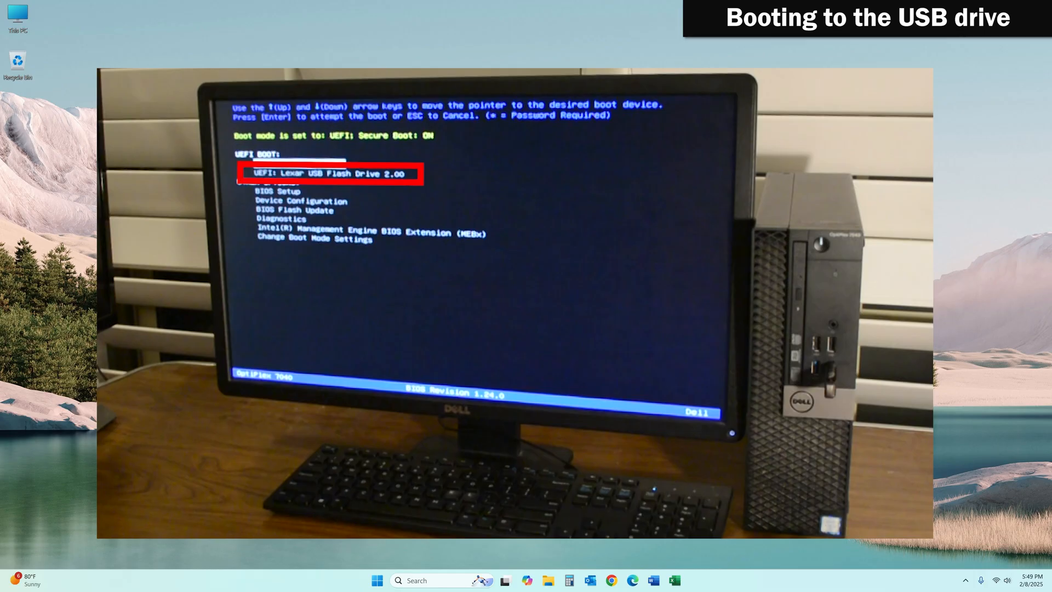